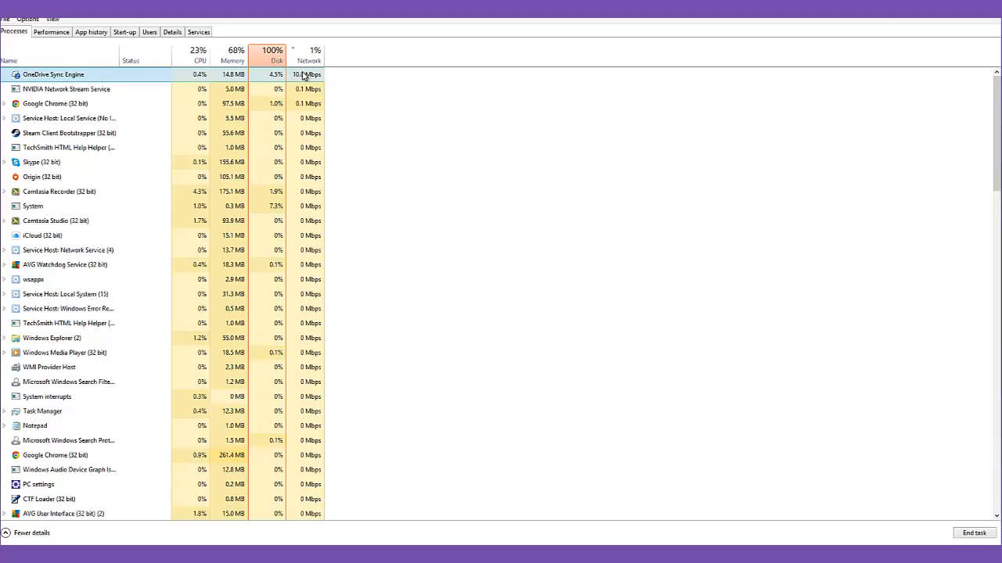
- Open the OneDrive Sync Engine process's right-click actions menu, dismissing and reopening it
right_click(53, 75)
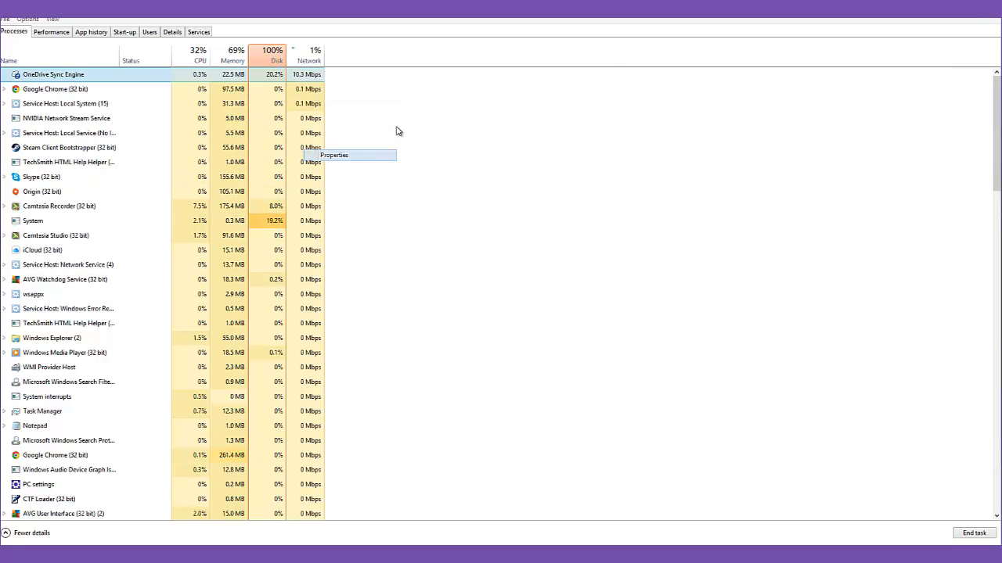
click(333, 155)
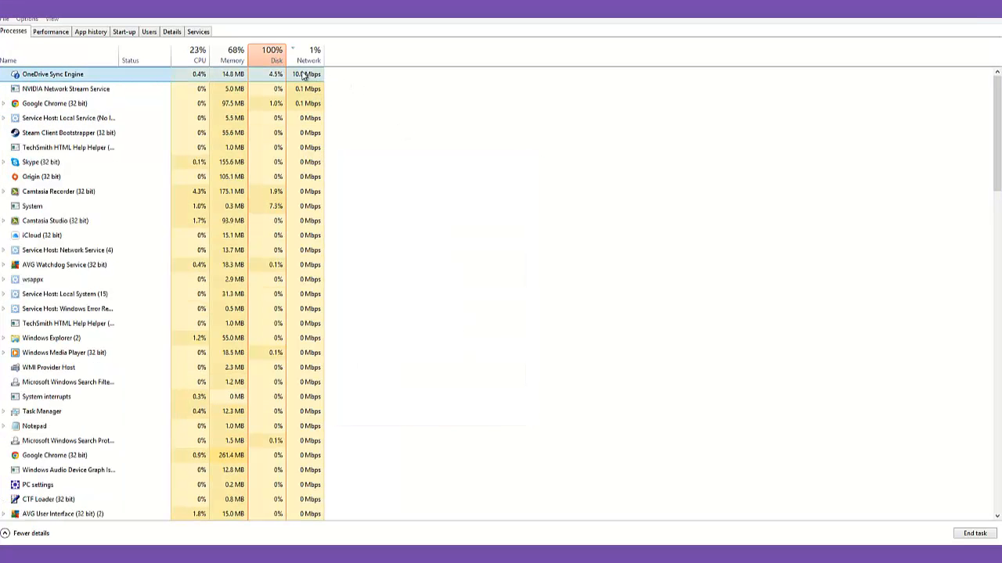
right_click(53, 73)
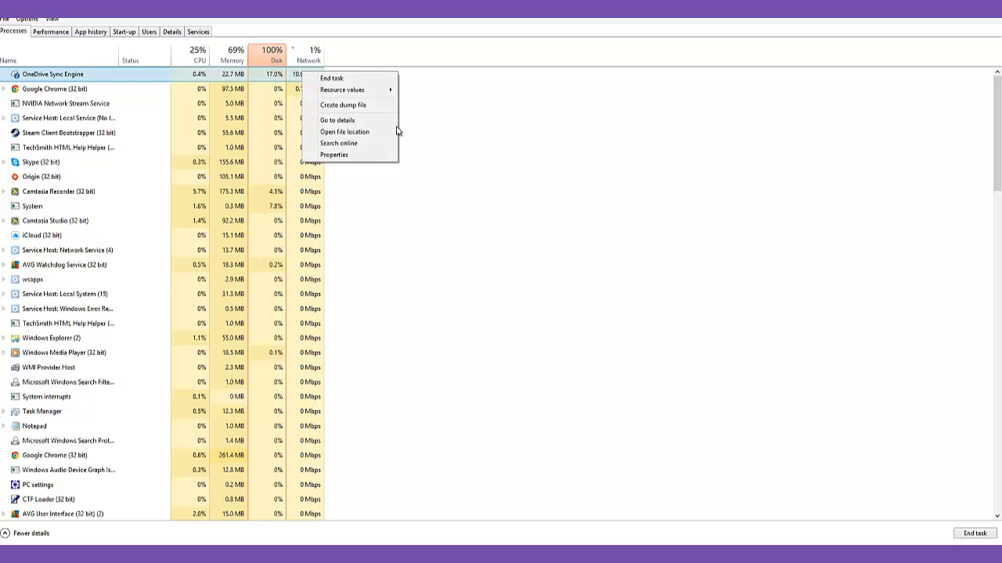
mouse_move(339, 144)
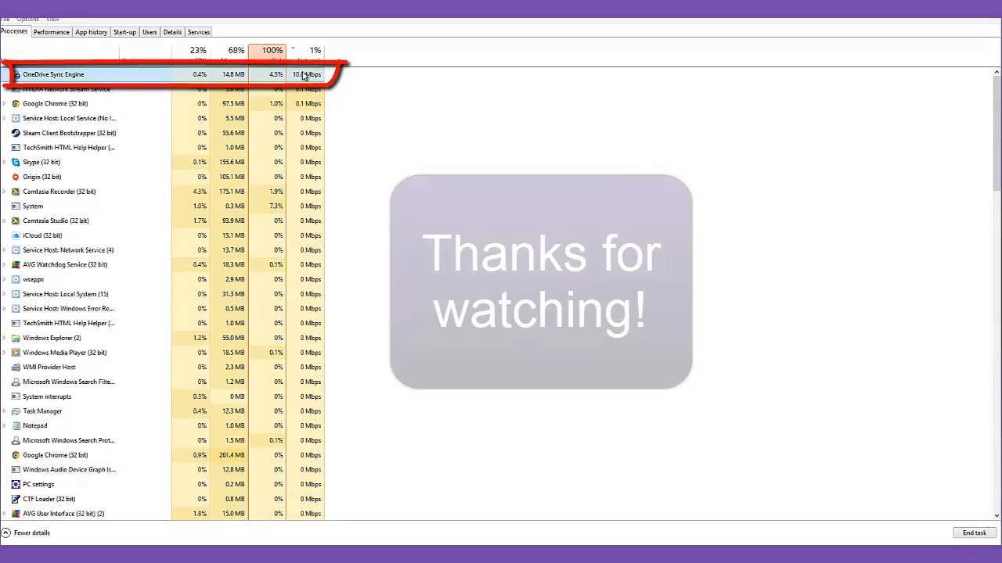
right_click(54, 73)
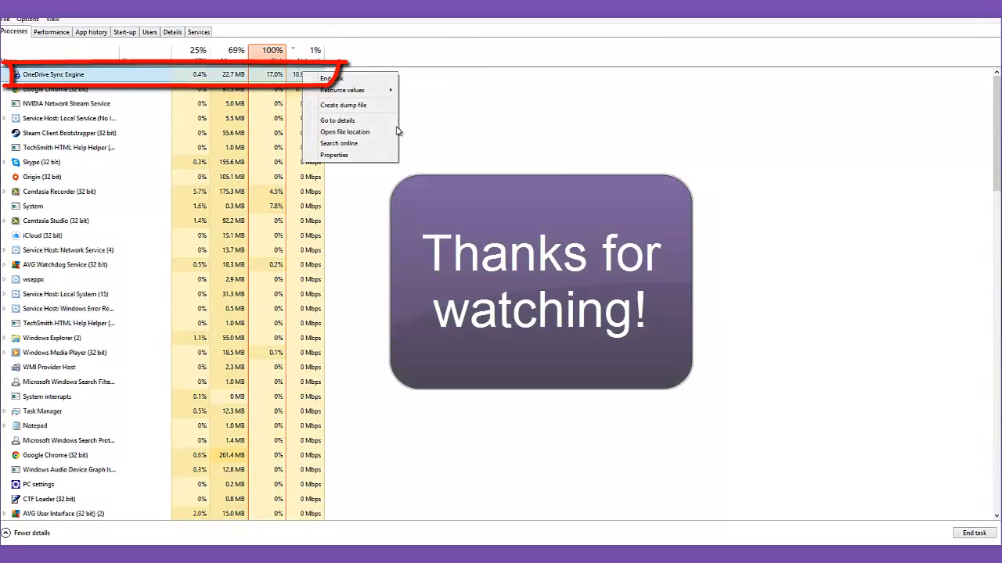